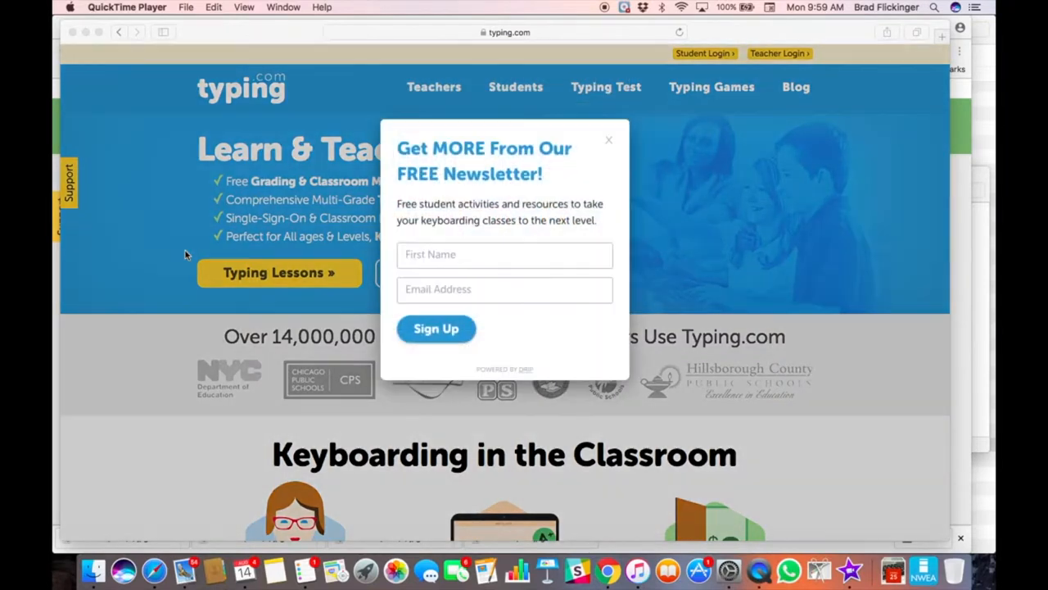
{"action": "mouse_move", "coordinate": [387, 215]}
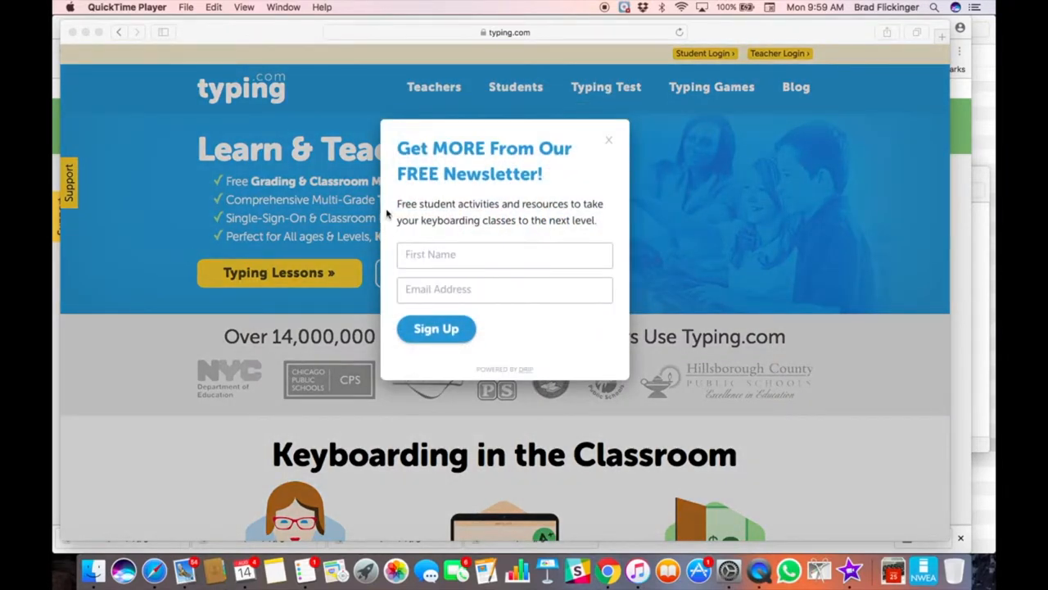
{"action": "mouse_move", "coordinate": [612, 143]}
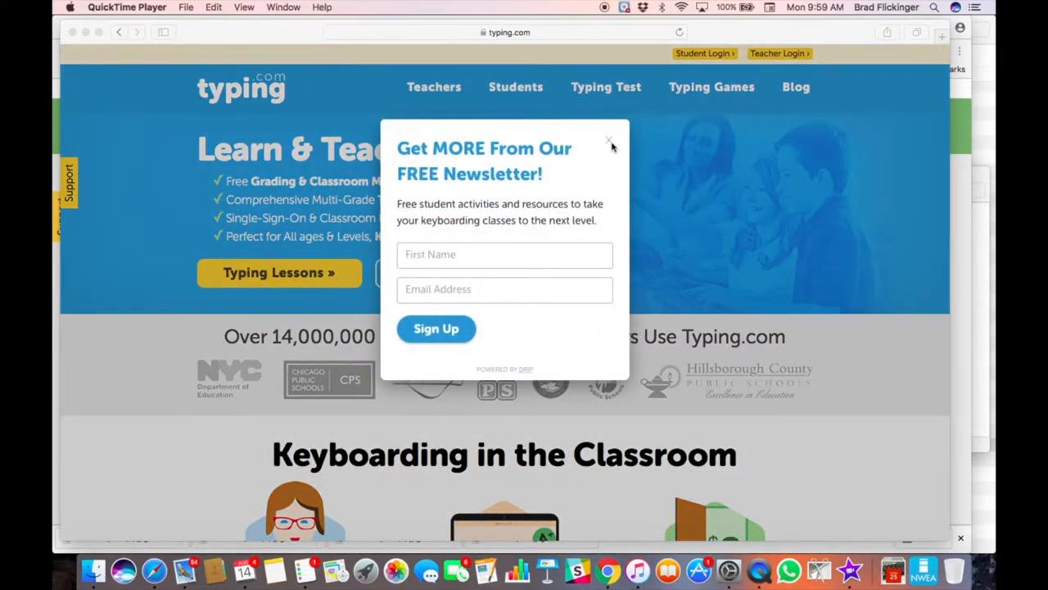
Step: Close the 'Get MORE From Our FREE Newsletter!' popup on the Typing.com homepage
{"action": "left_click", "coordinate": [610, 140]}
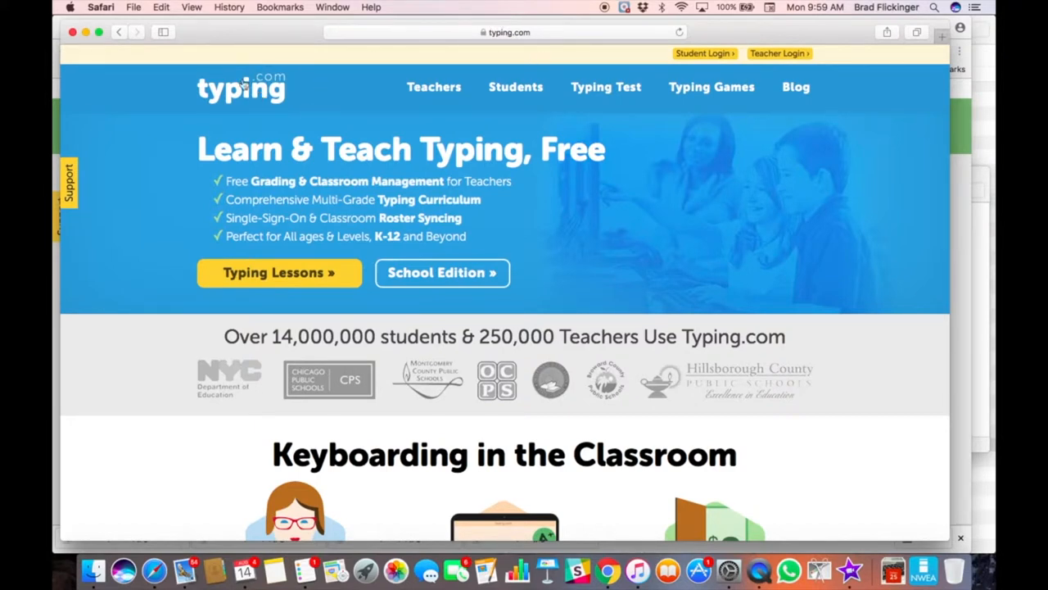
{"action": "mouse_move", "coordinate": [277, 114]}
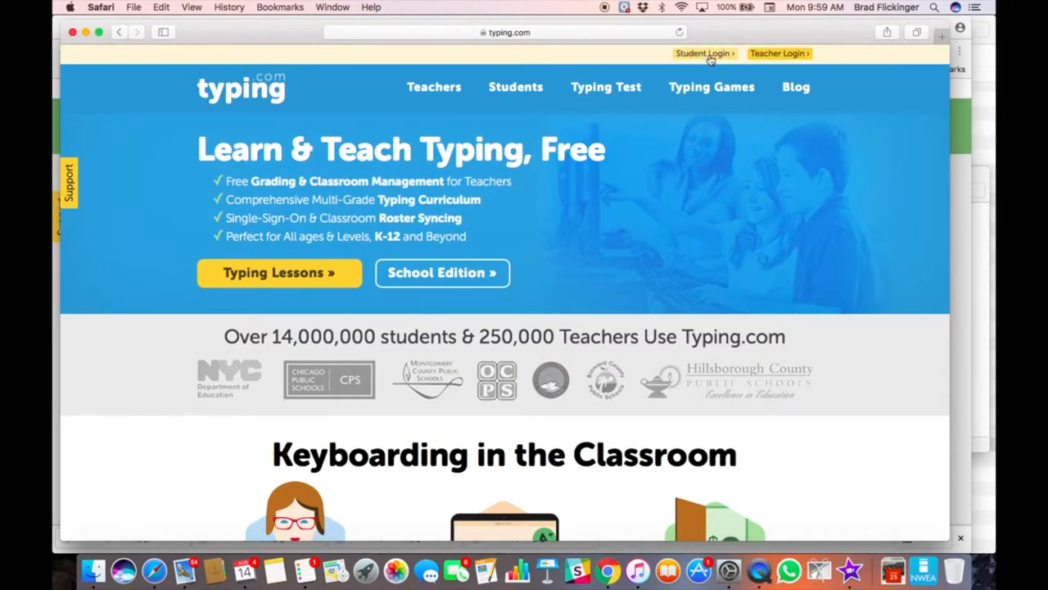
Step: Open Student Login and choose 'Log in with Google' under Single Sign On
{"action": "left_click", "coordinate": [703, 54]}
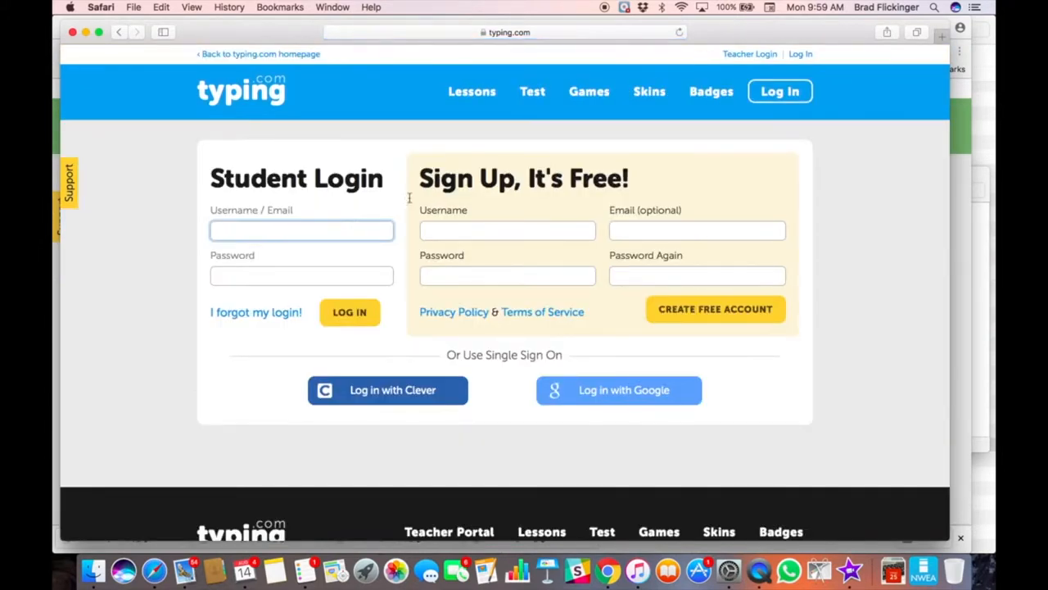
{"action": "mouse_move", "coordinate": [700, 233]}
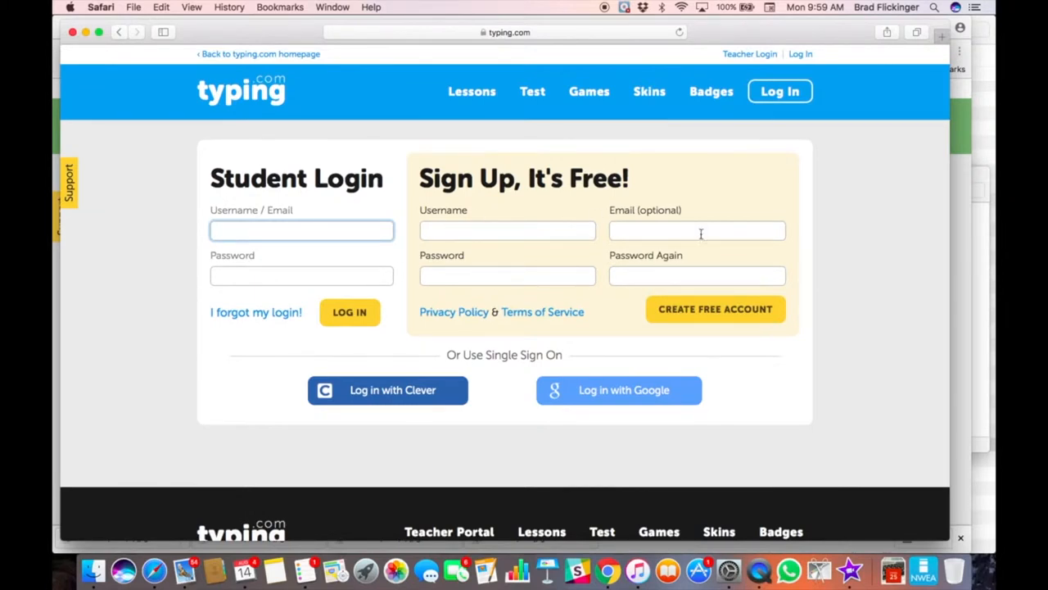
{"action": "mouse_move", "coordinate": [579, 394]}
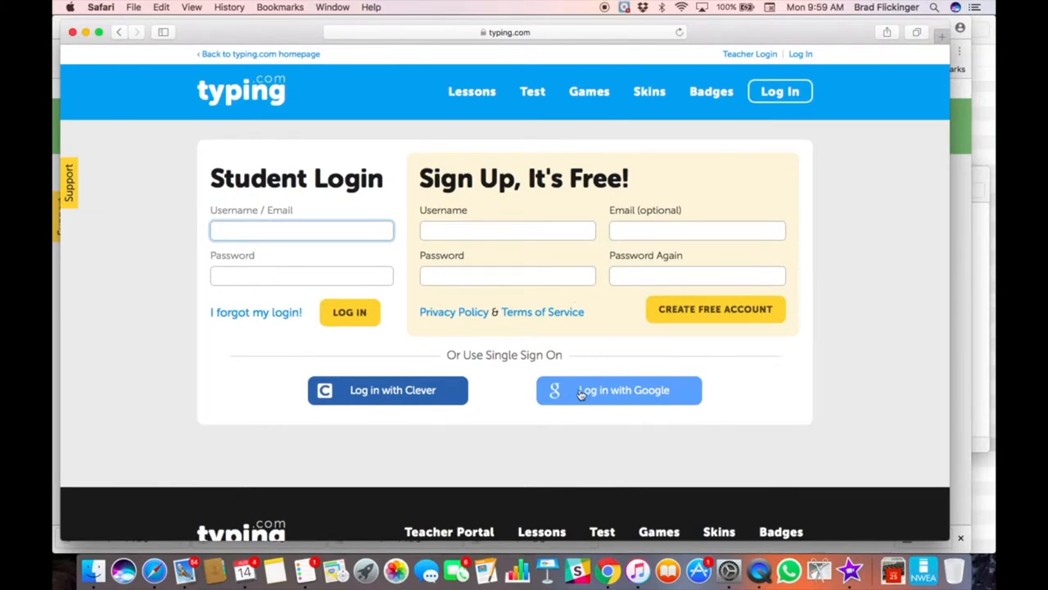
{"action": "left_click", "coordinate": [619, 391]}
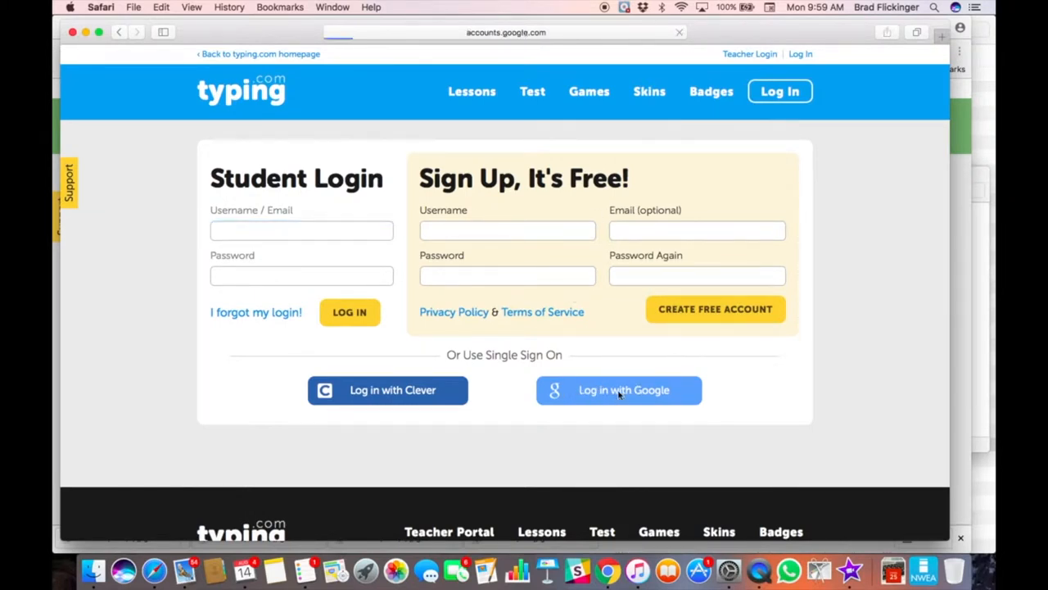
{"action": "left_click", "coordinate": [619, 390]}
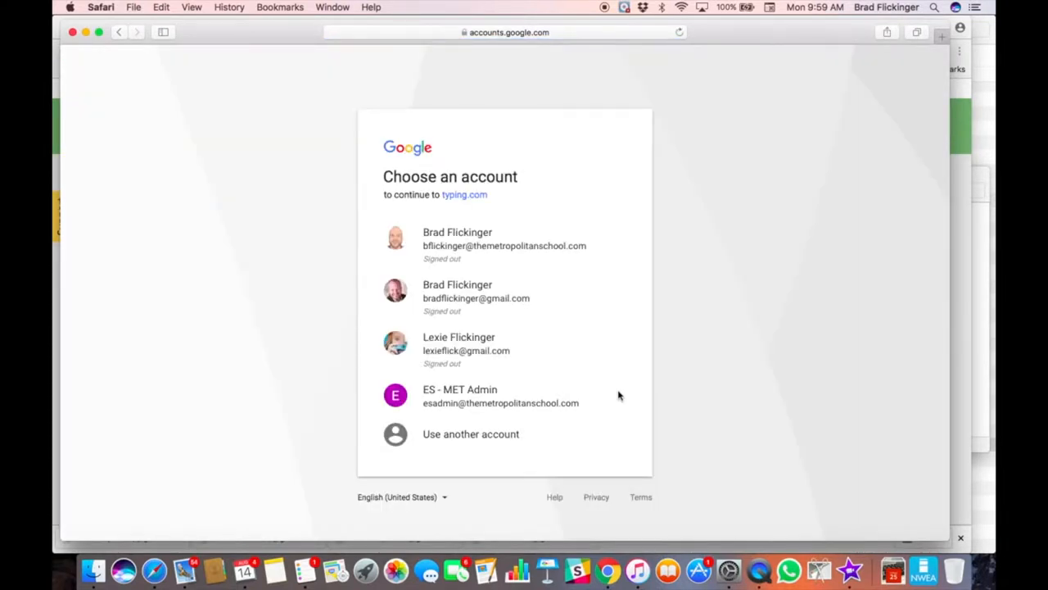
{"action": "mouse_move", "coordinate": [462, 211]}
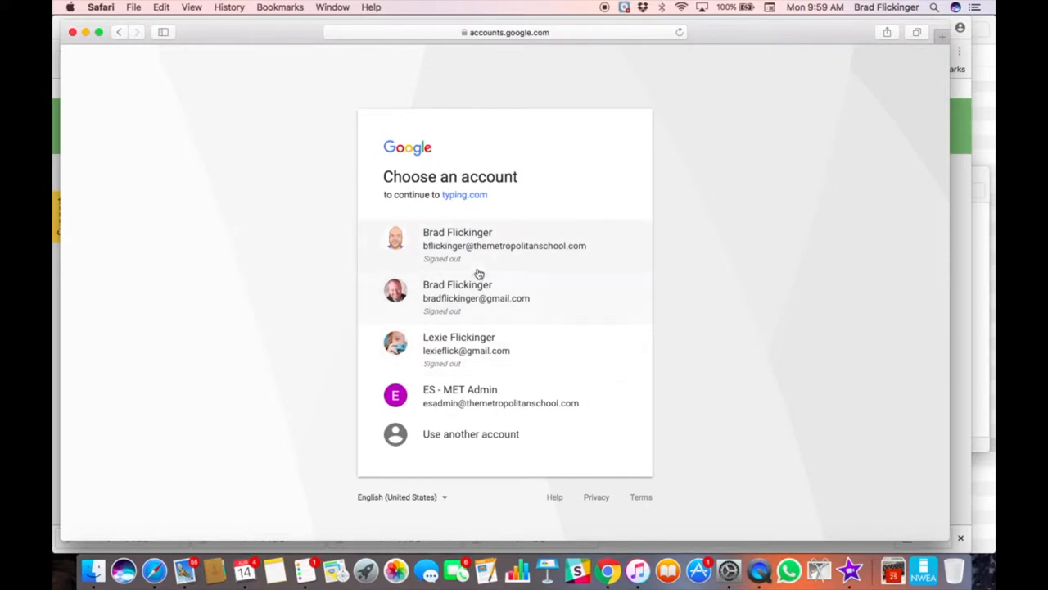
{"action": "mouse_move", "coordinate": [473, 245]}
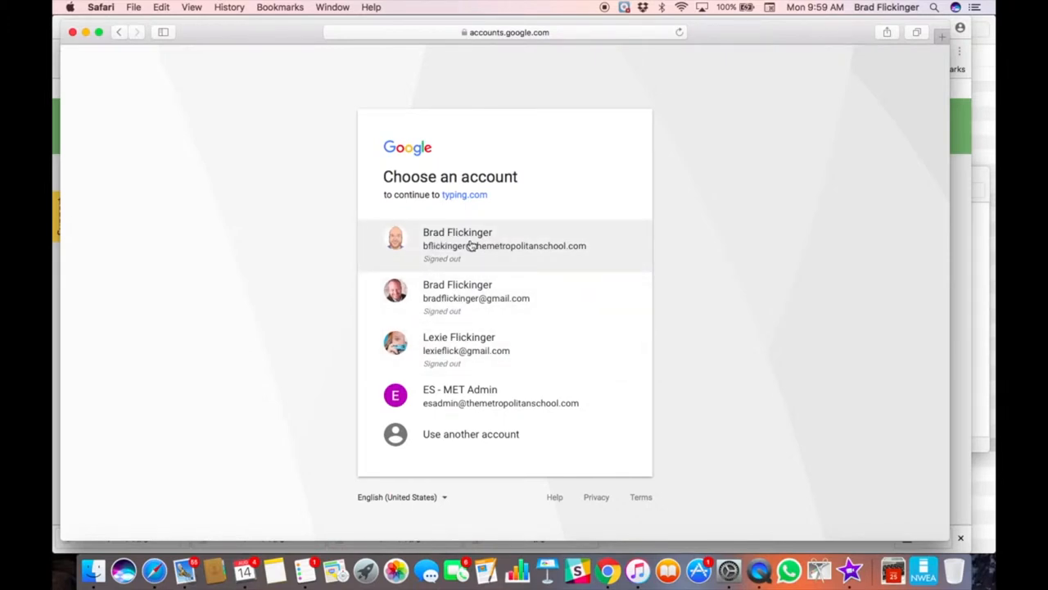
{"action": "mouse_move", "coordinate": [469, 406]}
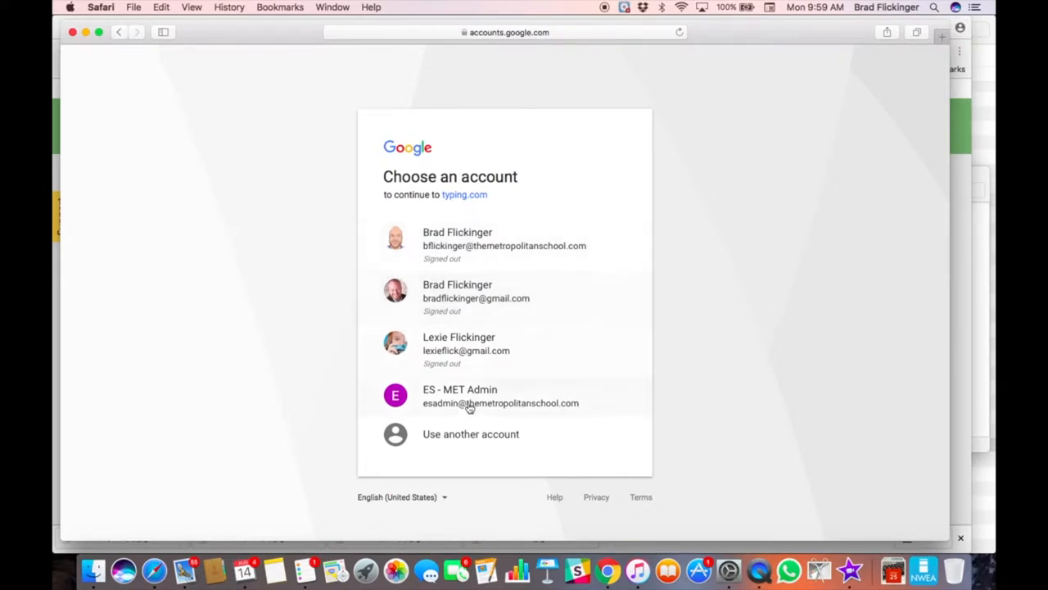
{"action": "left_click", "coordinate": [490, 396]}
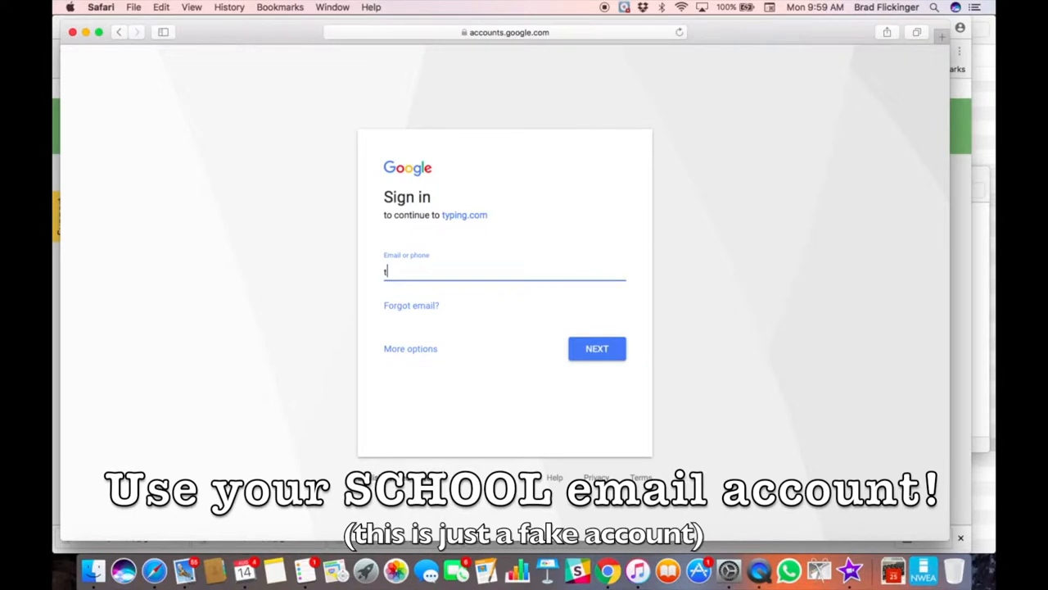
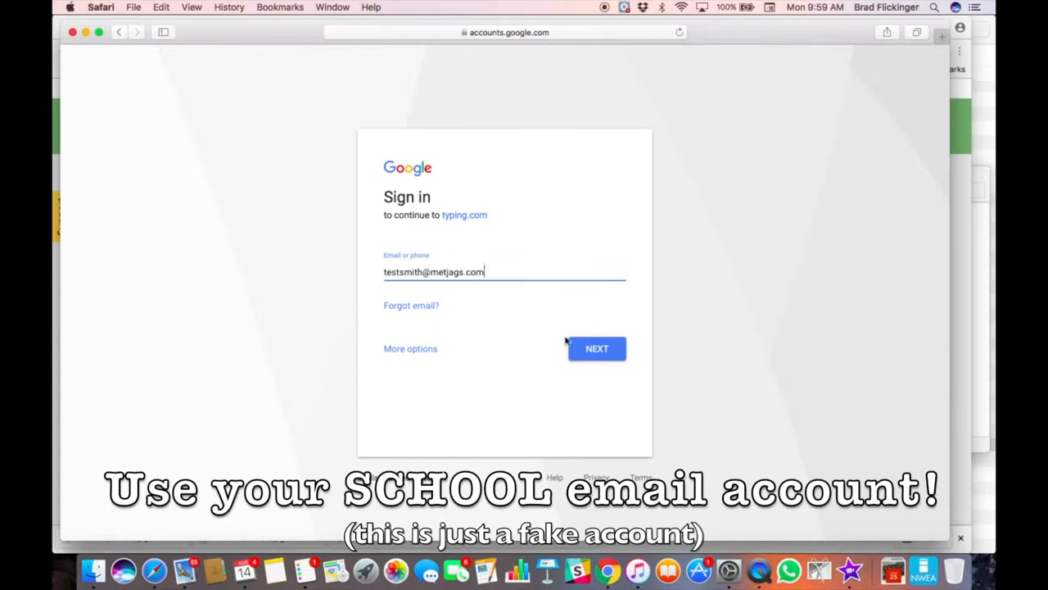
{"action": "left_click", "coordinate": [596, 348]}
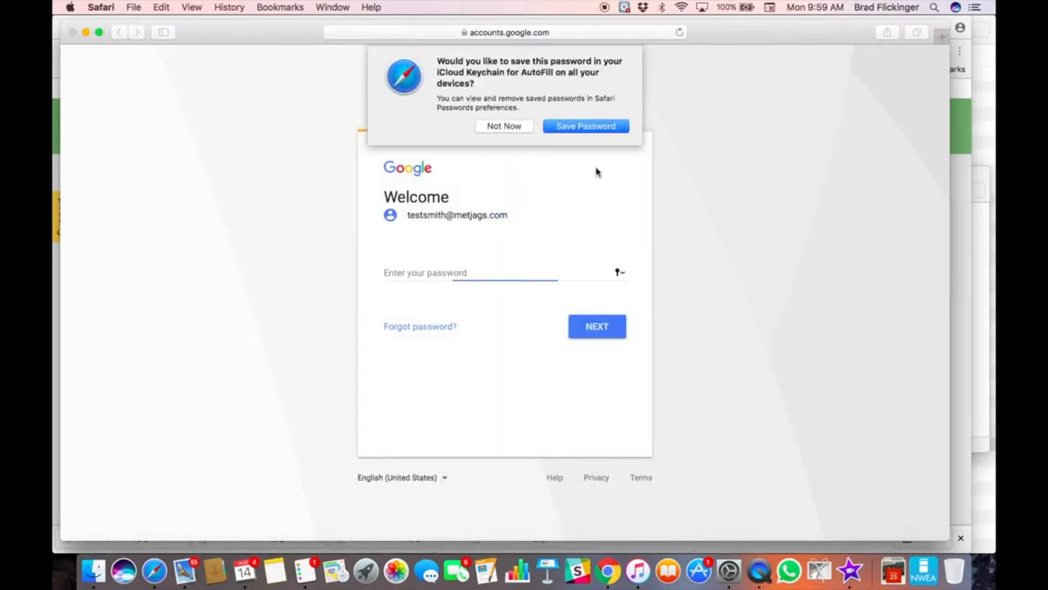
{"action": "left_click", "coordinate": [503, 125]}
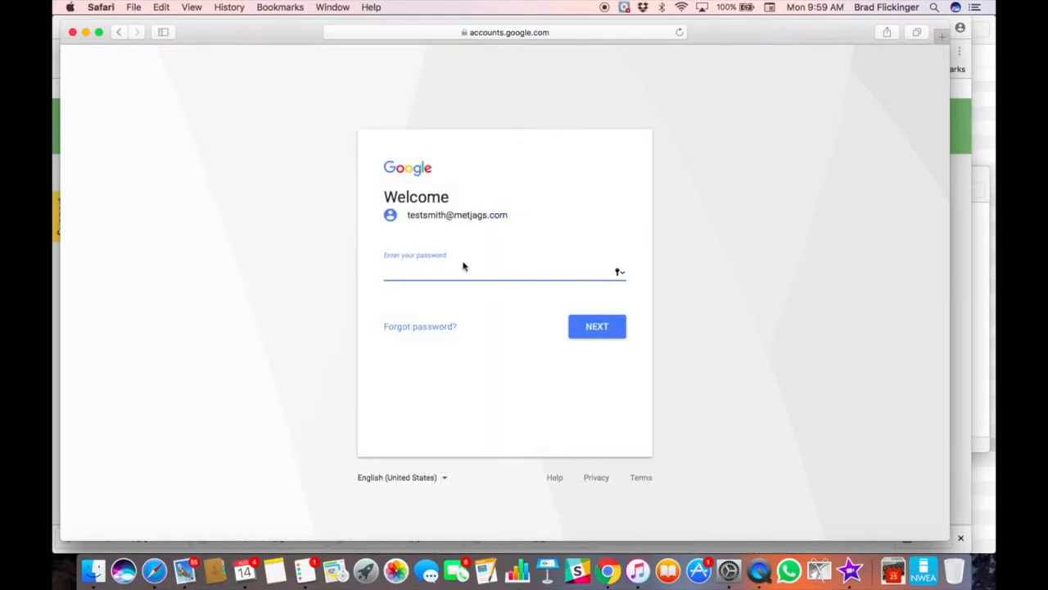
Step: Enter and submit the password, then save it via Safari's password prompt
{"action": "type", "text": "•••"}
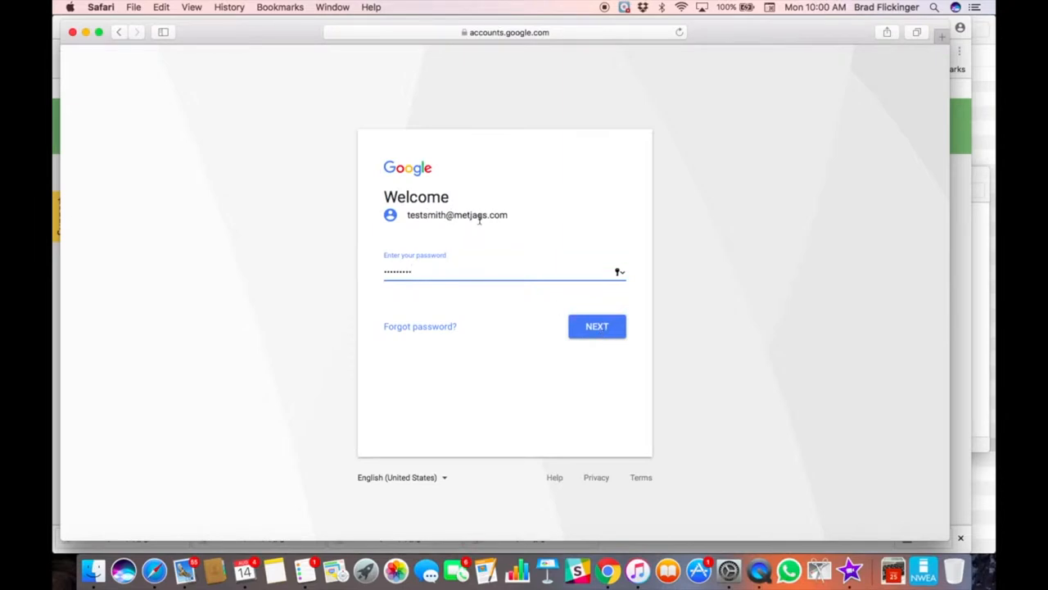
{"action": "left_click", "coordinate": [600, 326]}
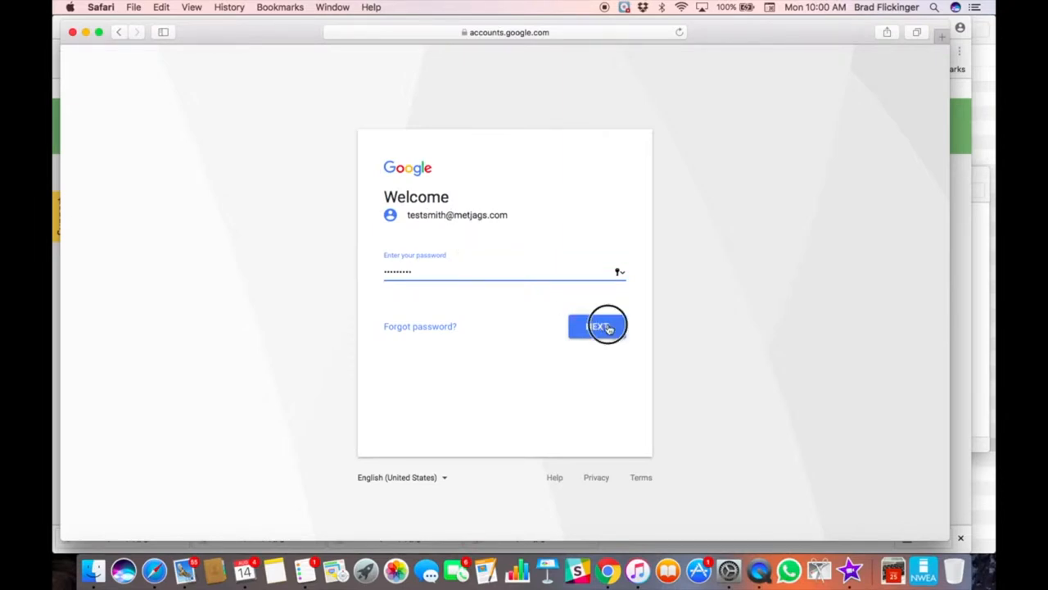
{"action": "left_click", "coordinate": [597, 325]}
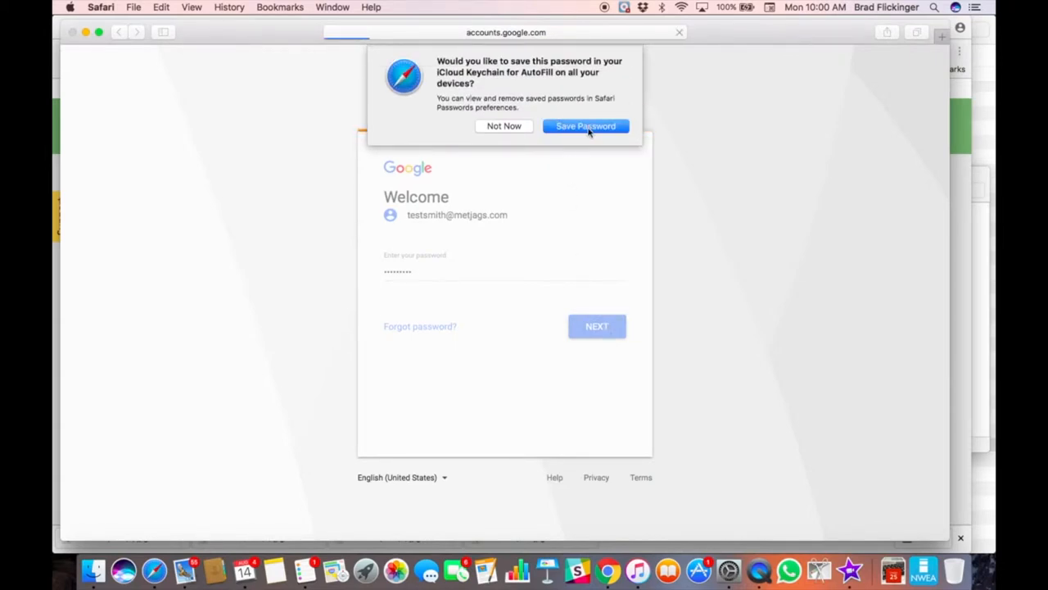
{"action": "left_click", "coordinate": [585, 125]}
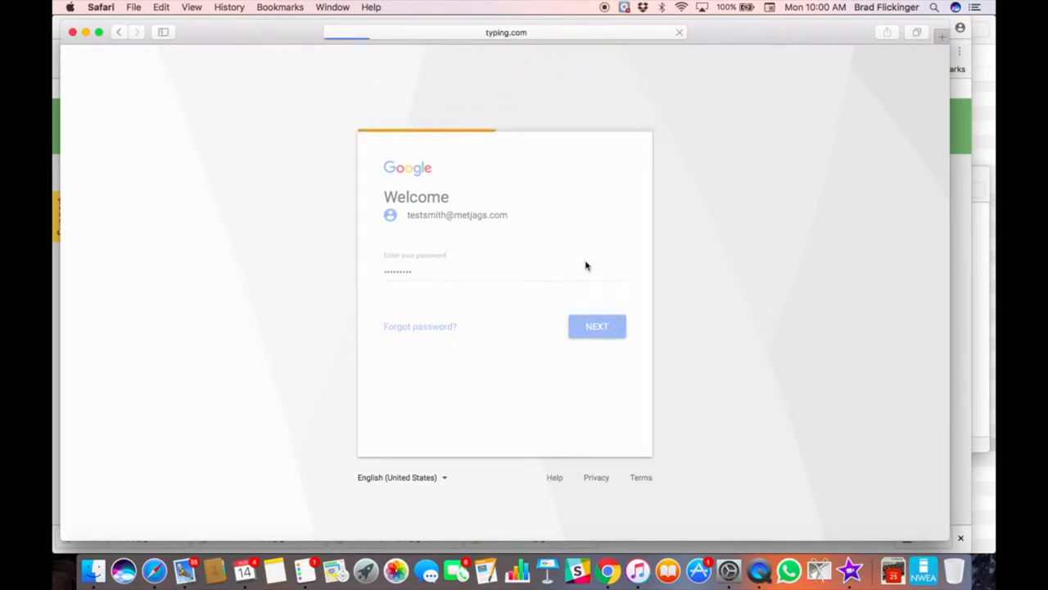
{"action": "left_click", "coordinate": [596, 326]}
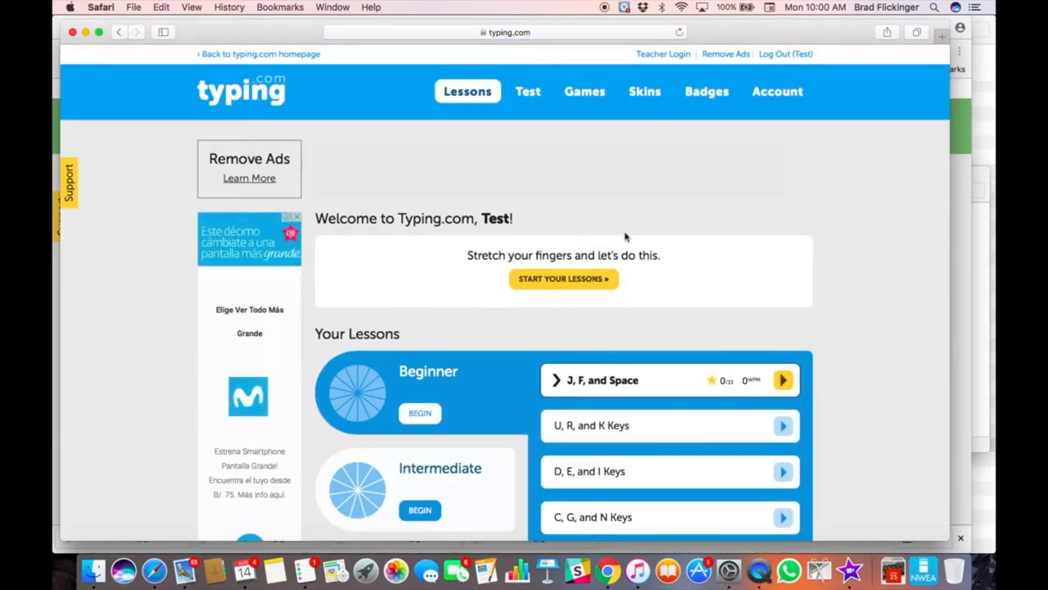
{"action": "mouse_move", "coordinate": [594, 228]}
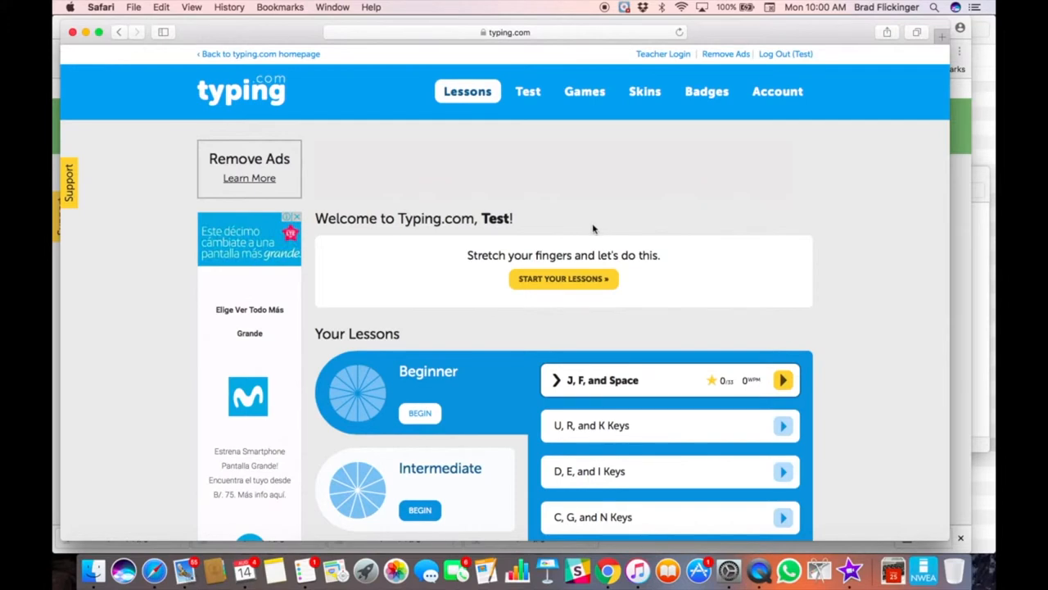
{"action": "mouse_move", "coordinate": [719, 137]}
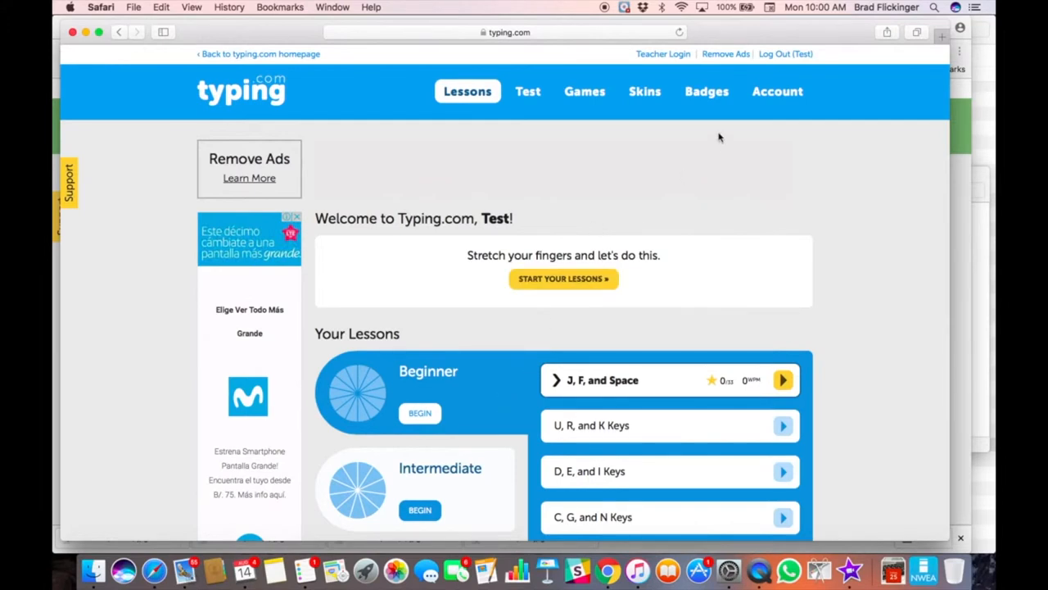
Step: Open the Account tab in the top navigation bar
{"action": "left_click", "coordinate": [778, 91]}
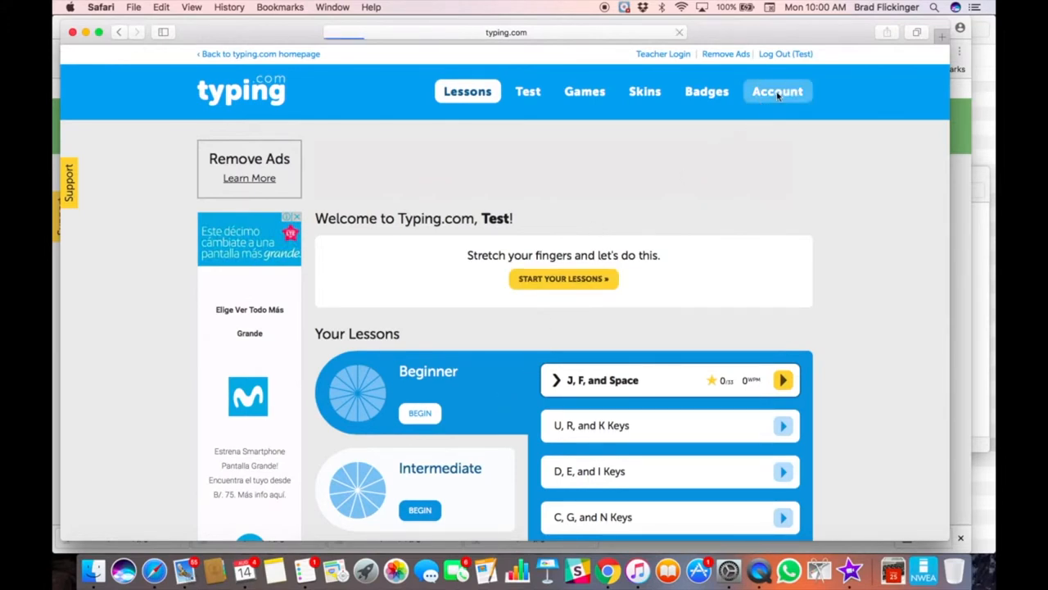
Step: Scroll the Account page down to Join a Class and focus the Join Code field
{"action": "left_click", "coordinate": [777, 91]}
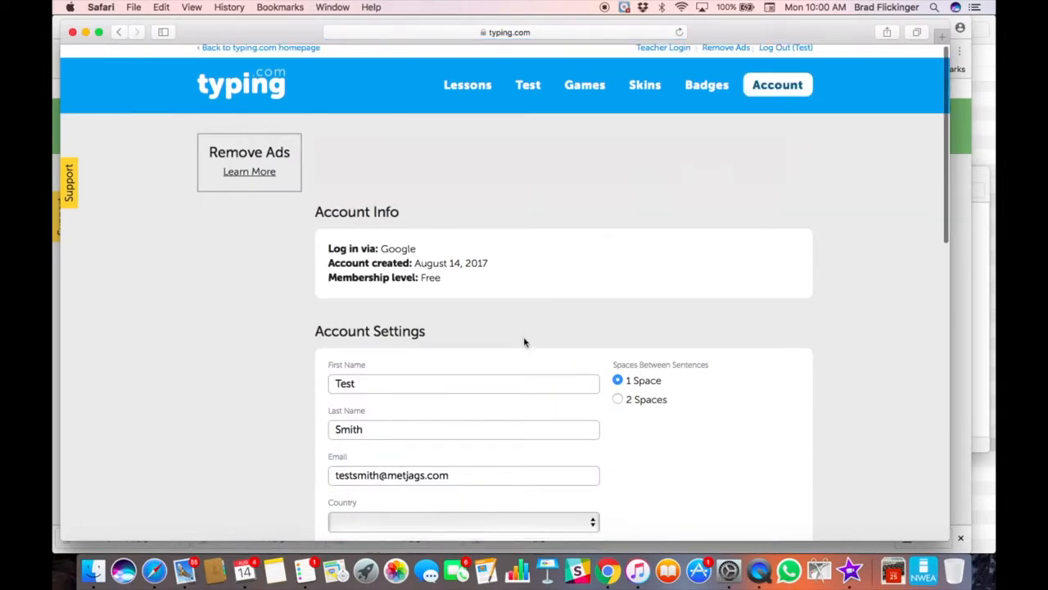
{"action": "scroll", "scroll_direction": "down", "scroll_amount": 3}
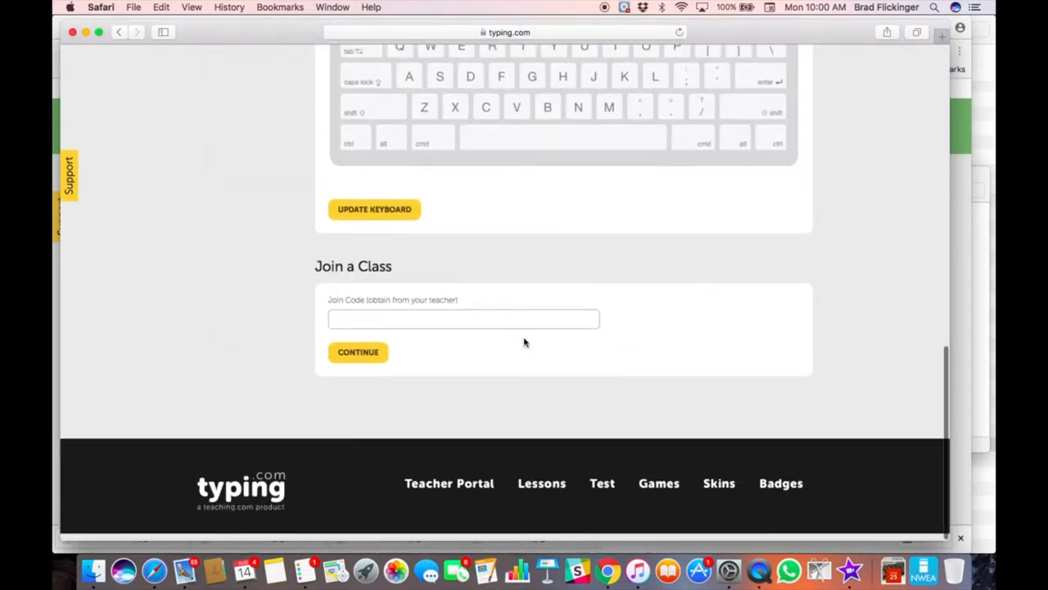
{"action": "left_click", "coordinate": [463, 327]}
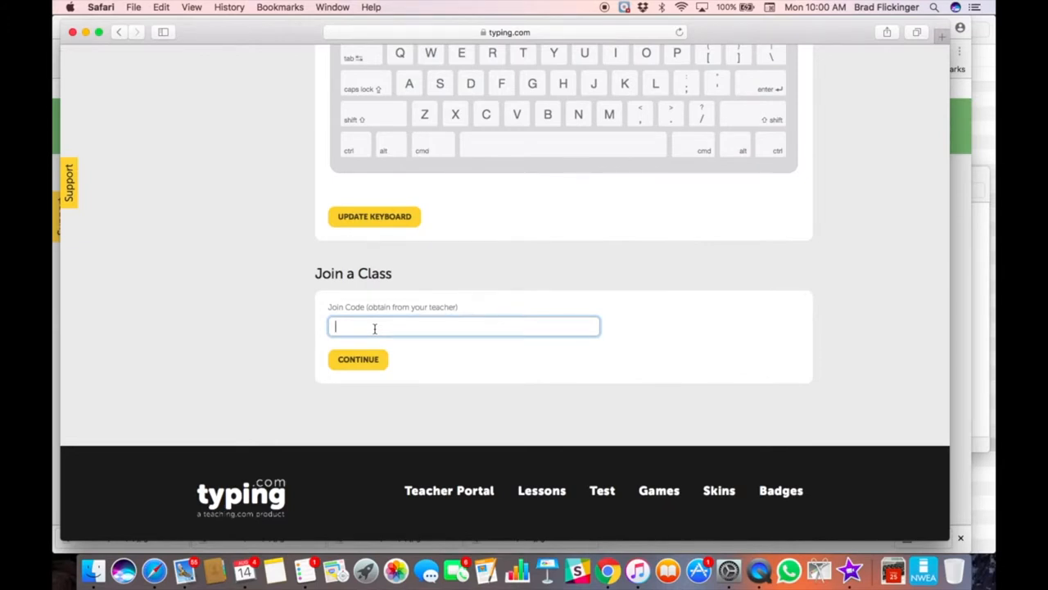
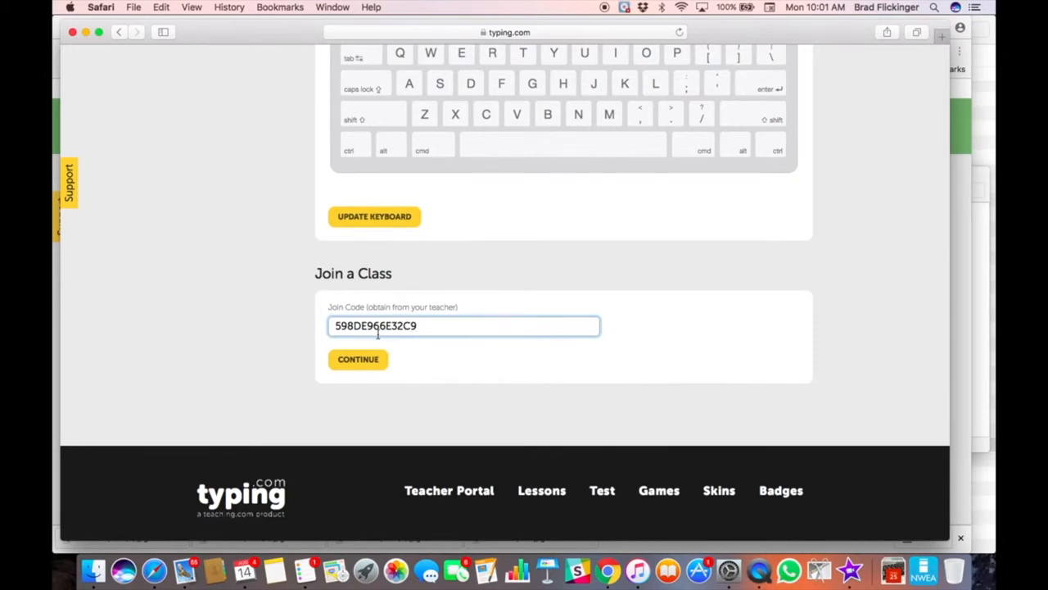
{"action": "left_click", "coordinate": [358, 359]}
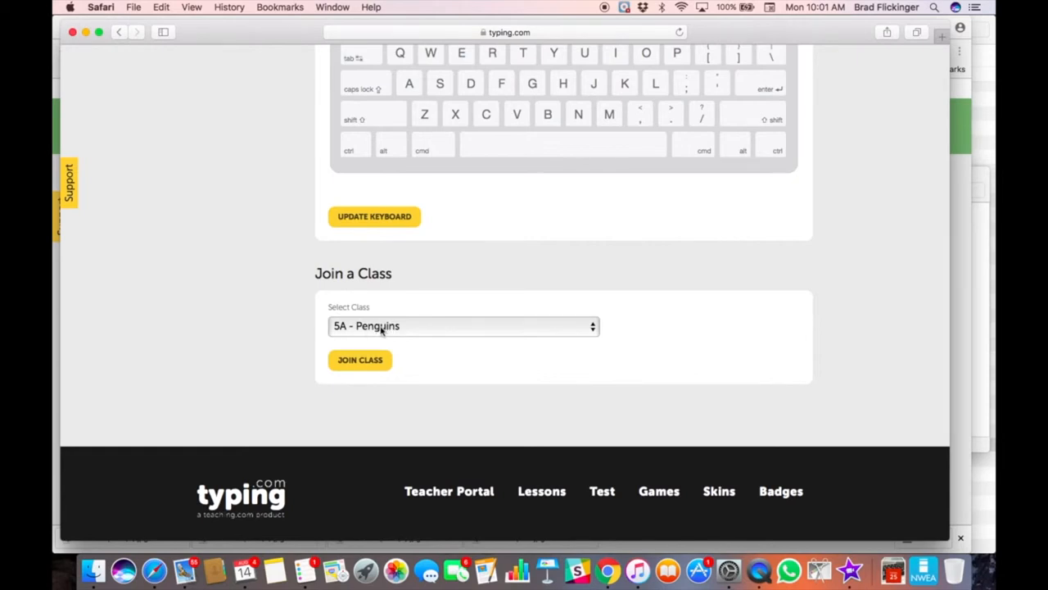
{"action": "left_click", "coordinate": [359, 360]}
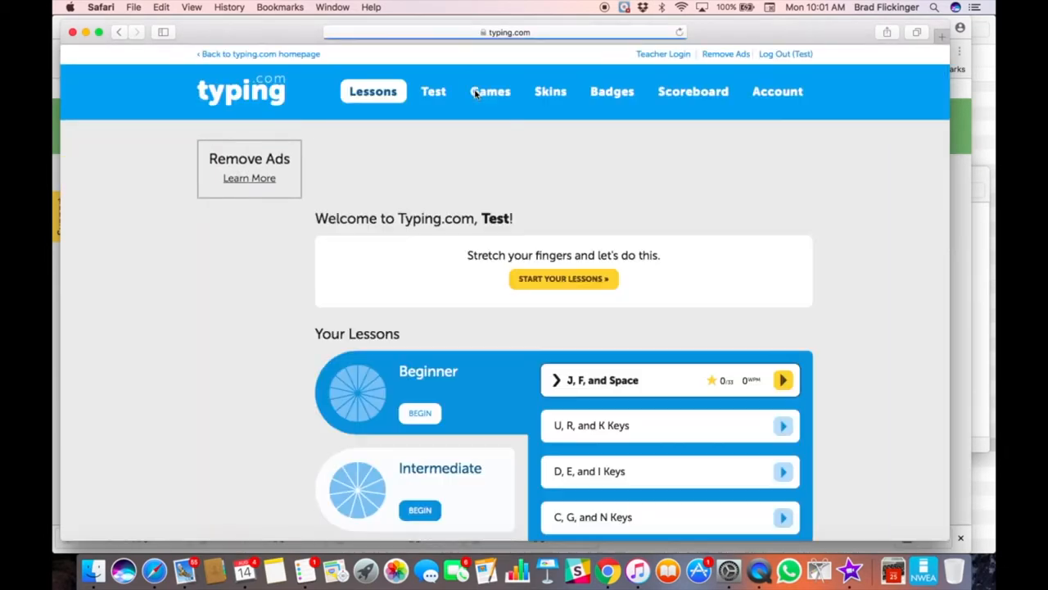
{"action": "mouse_move", "coordinate": [482, 388]}
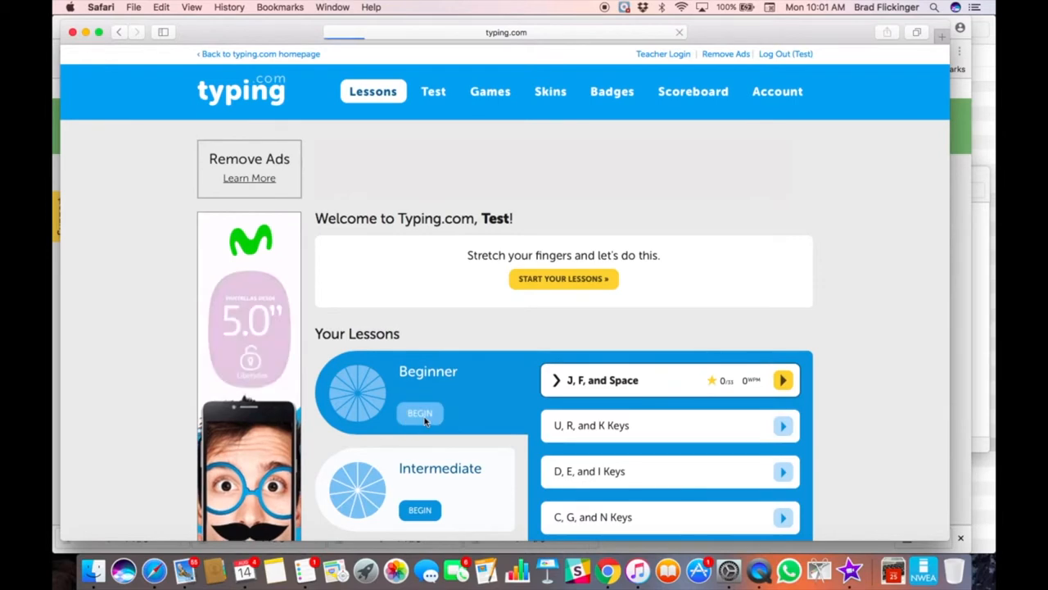
Step: Begin the Beginner lesson card to open the J, F, and Space lesson
{"action": "left_click", "coordinate": [419, 413]}
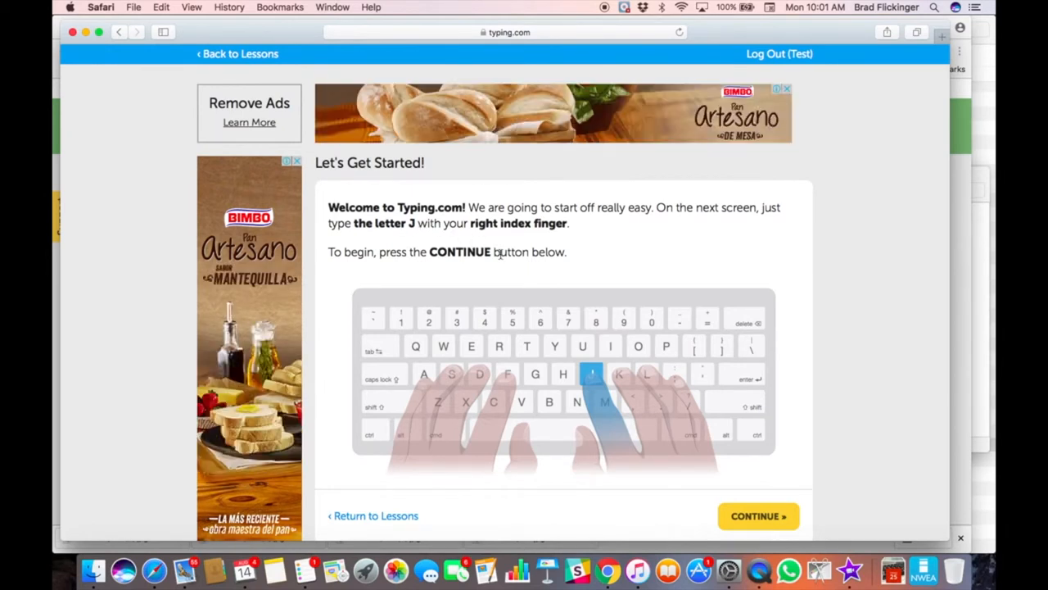
{"action": "mouse_move", "coordinate": [757, 516]}
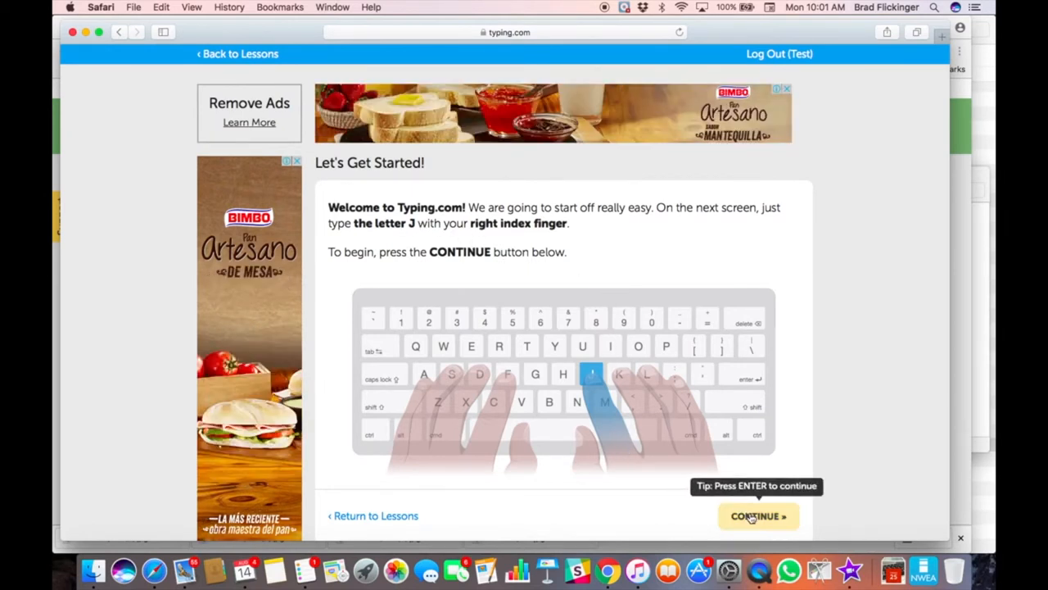
Step: Type the letter J drill for 3/3 stars and continue past the Great Typing results
{"action": "left_click", "coordinate": [759, 517]}
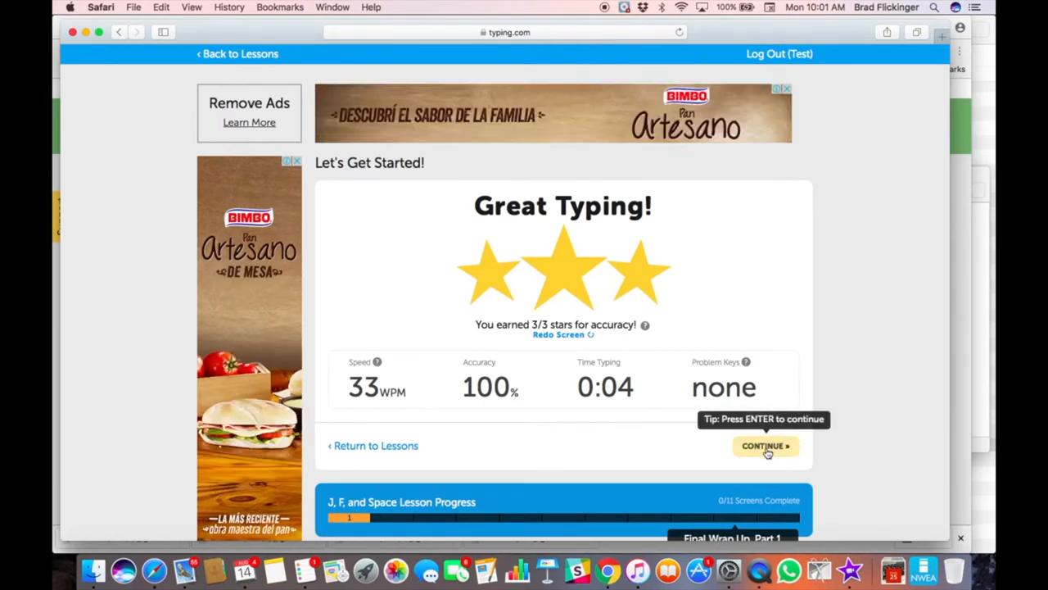
{"action": "left_click", "coordinate": [765, 446]}
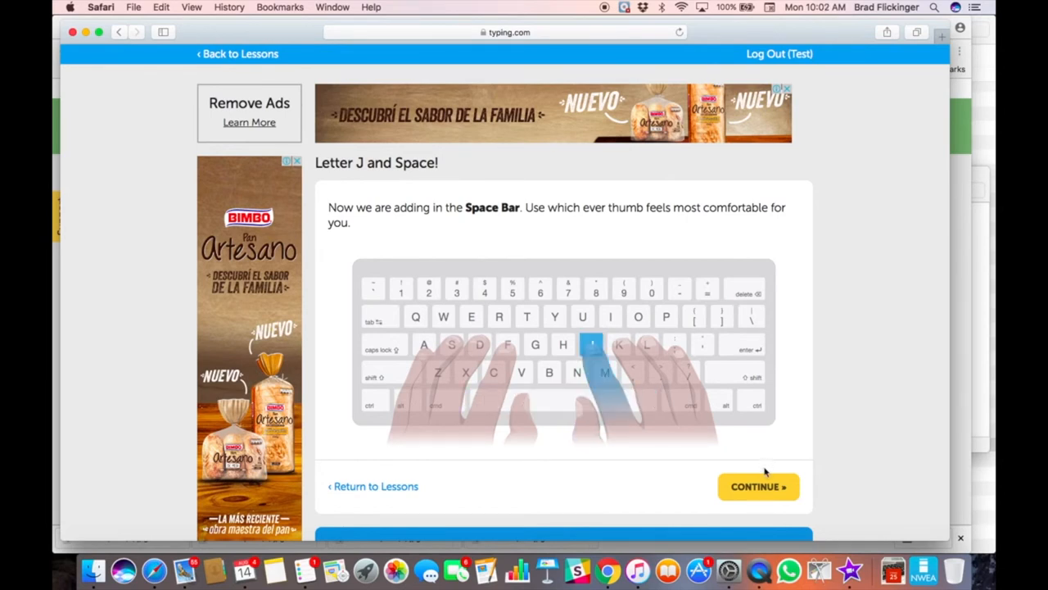
Step: Type the j j j spacing drills for 3/3 stars and continue past Awesome Typing results
{"action": "left_click", "coordinate": [759, 486]}
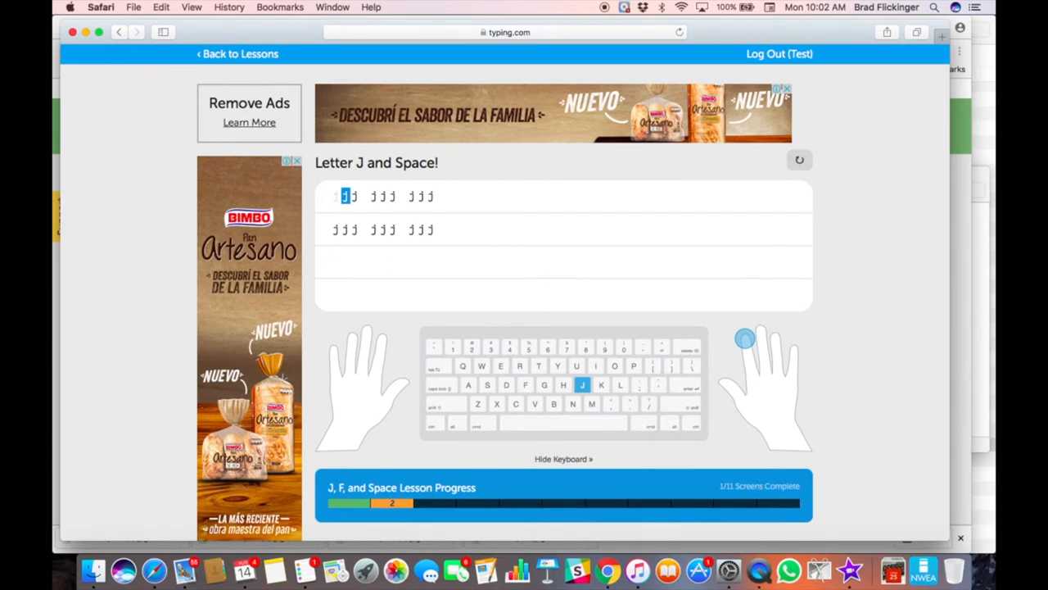
{"action": "key", "text": "j"}
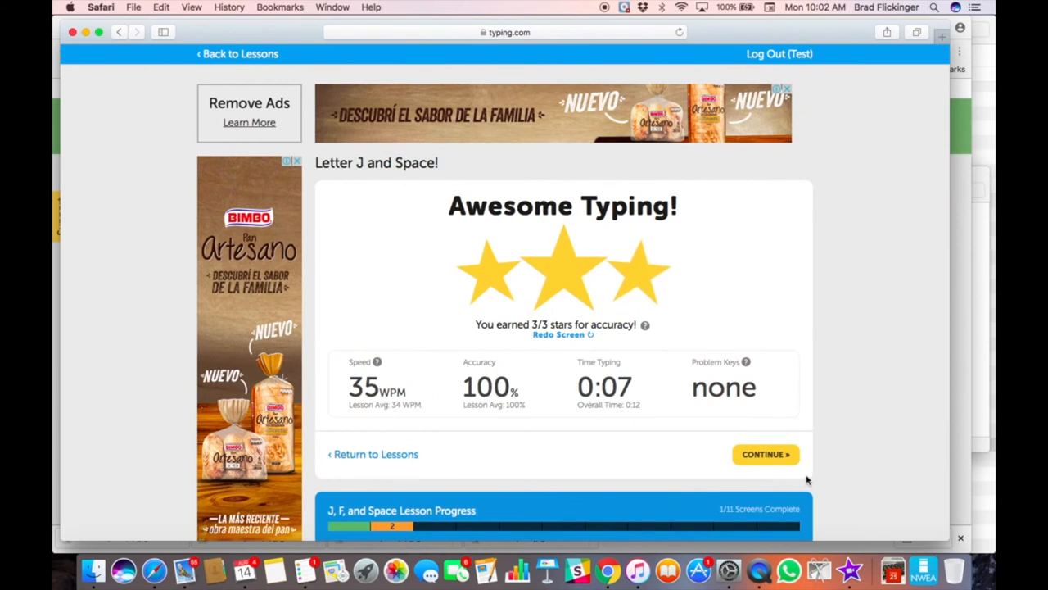
{"action": "left_click", "coordinate": [765, 454]}
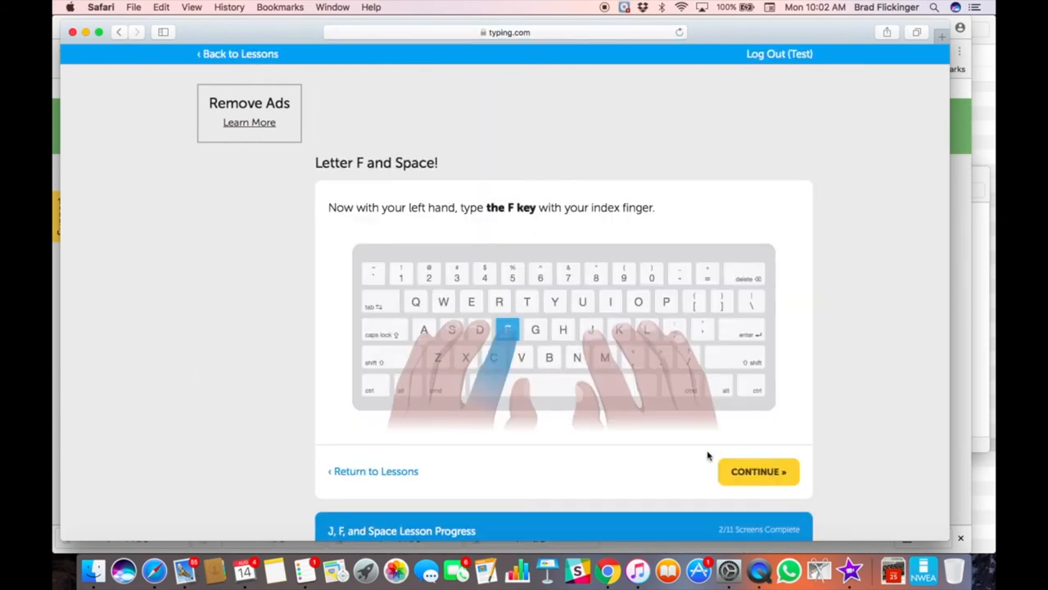